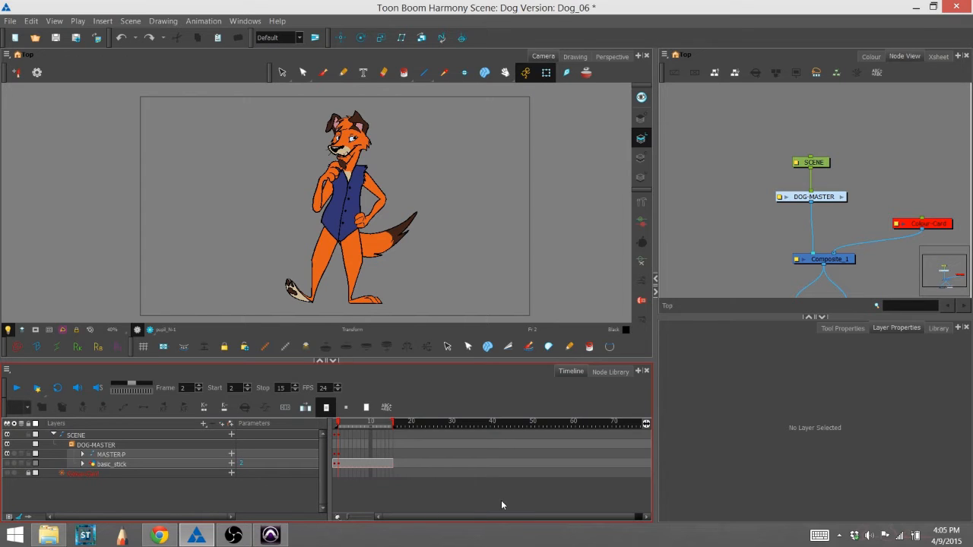
Filter the Node Library for 'blur' and pick the Blur-Radial effect from the results
left_click(611, 371)
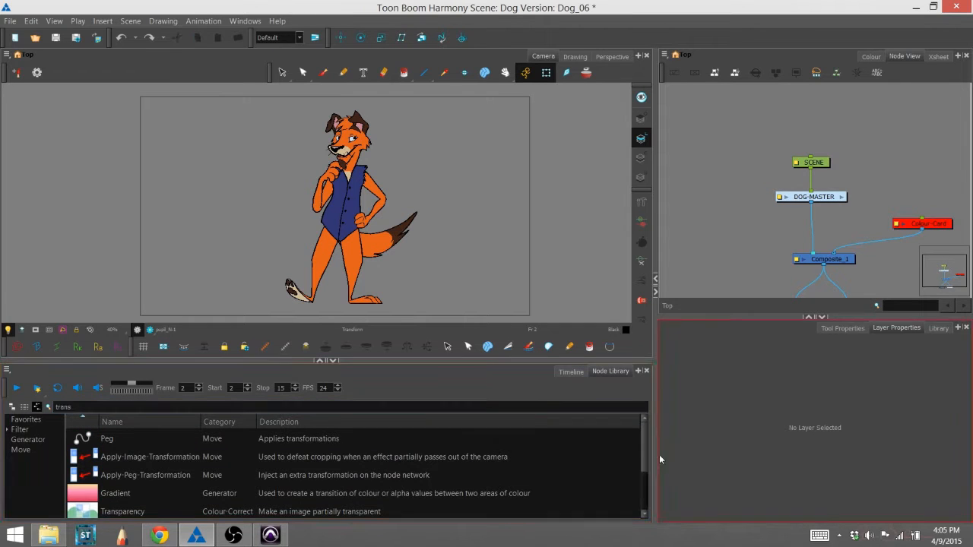
left_click(149, 456)
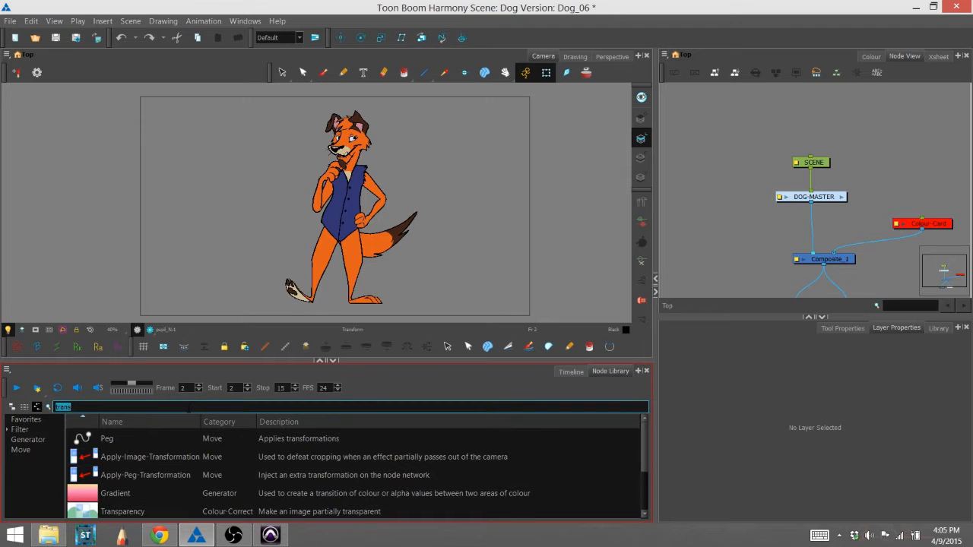
type("blur")
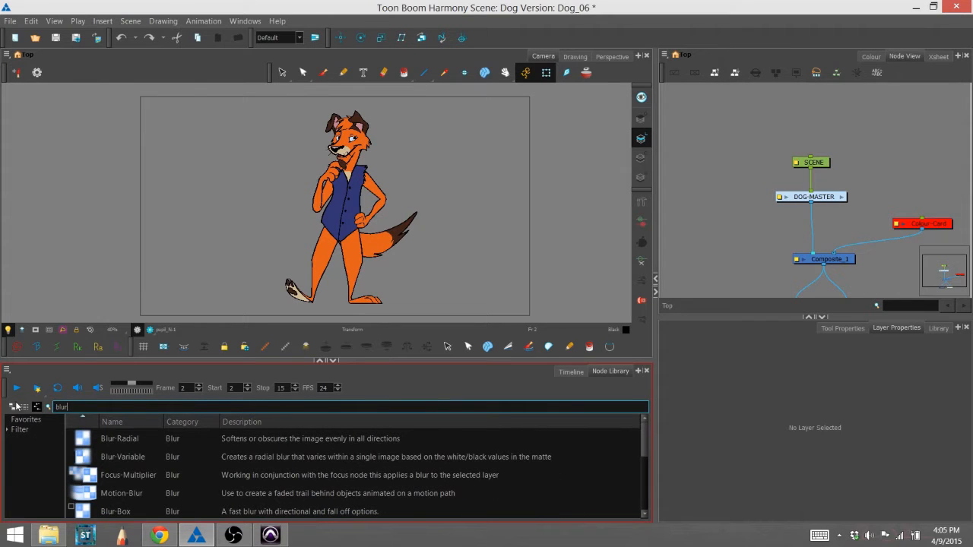
left_click(122, 457)
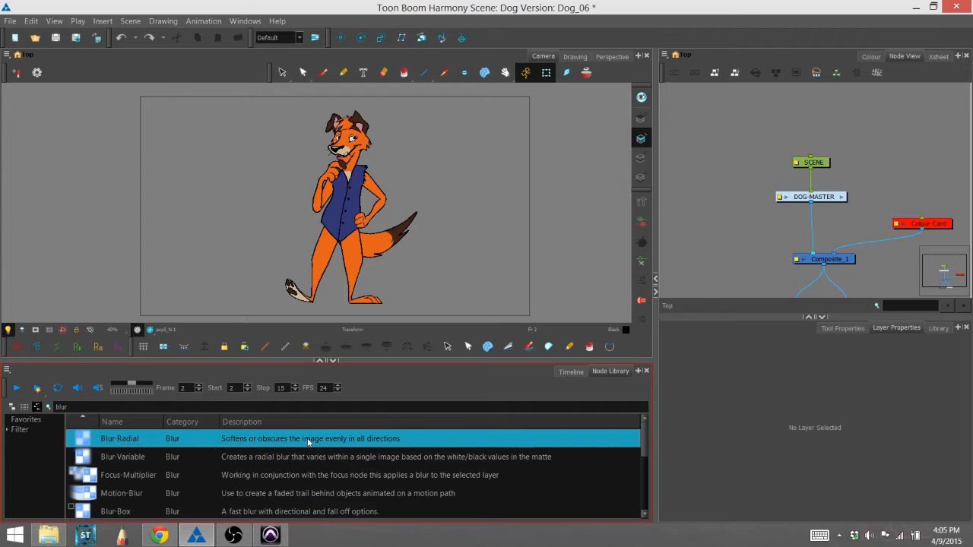
mouse_move(596, 405)
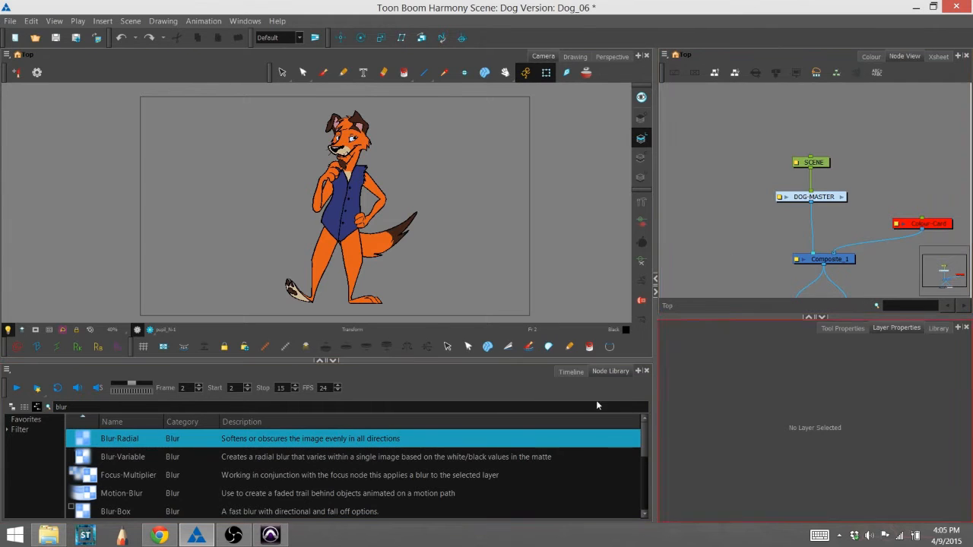
Drop a Blur-Radial node beside the DOG-MASTER group and select it to show its properties
left_click(813, 196)
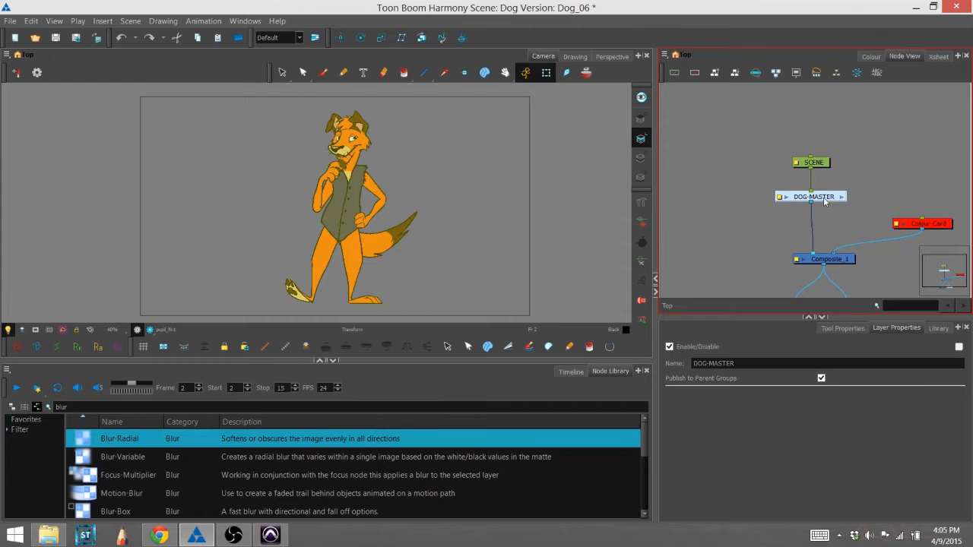
left_click(809, 150)
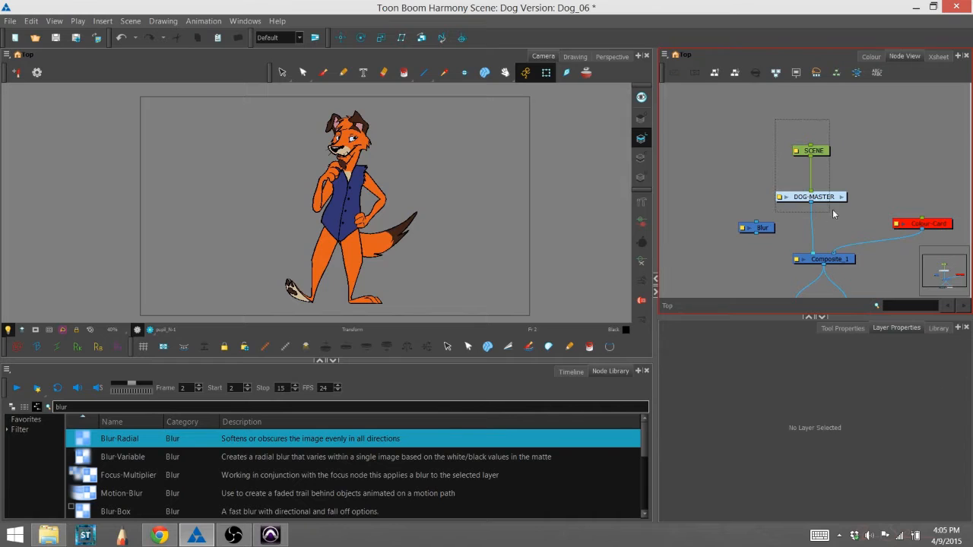
left_click(763, 228)
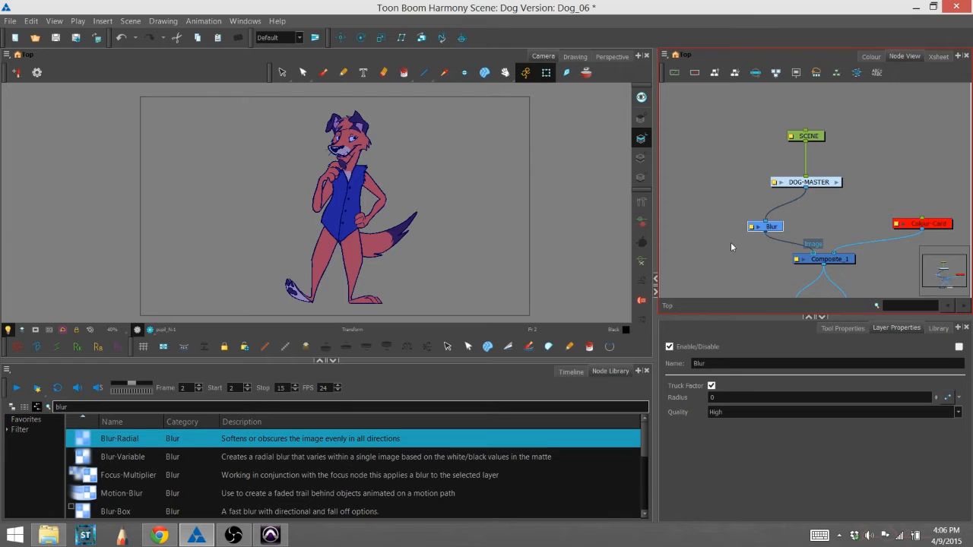
mouse_move(721, 270)
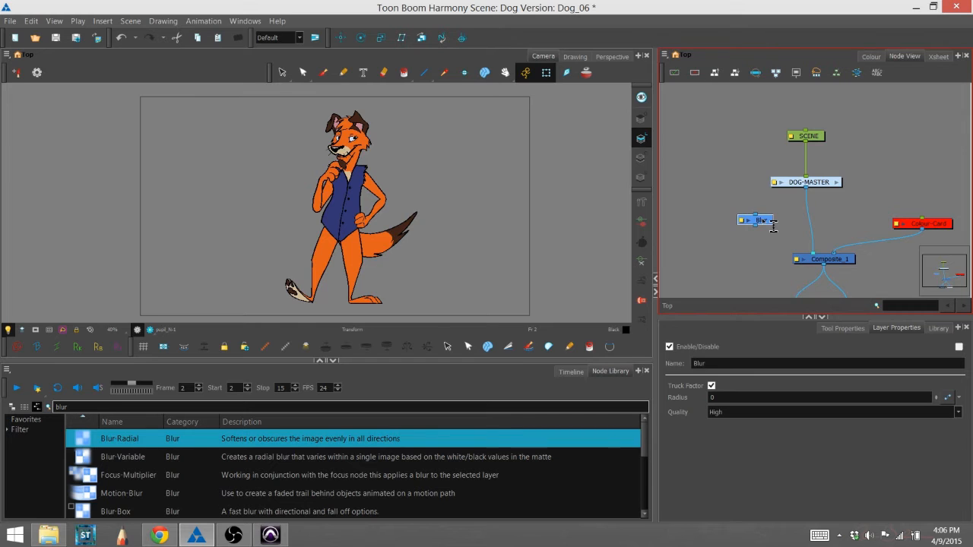
Place the Blur node on the link so DOG-MASTER feeds through it into the Composite
left_click_drag(752, 219, 803, 222)
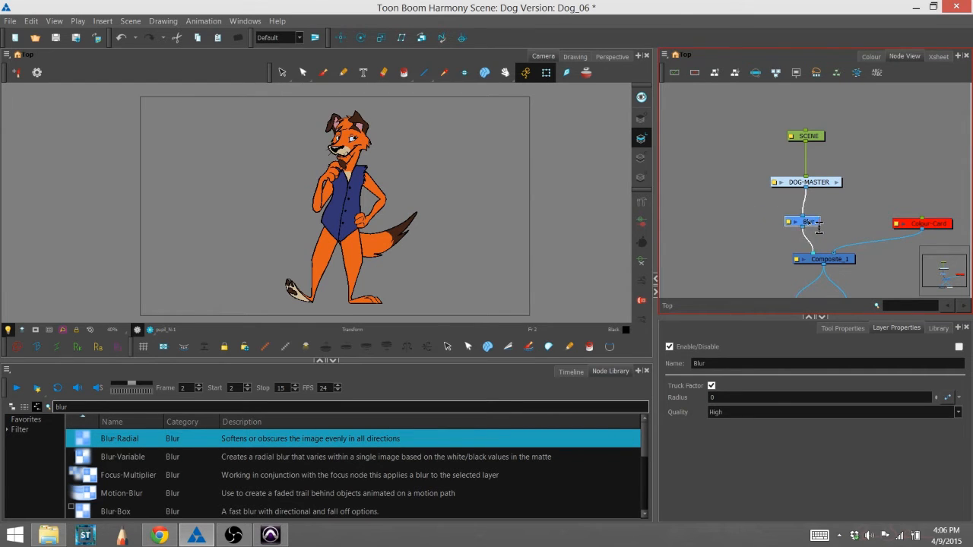
left_click_drag(809, 222, 797, 223)
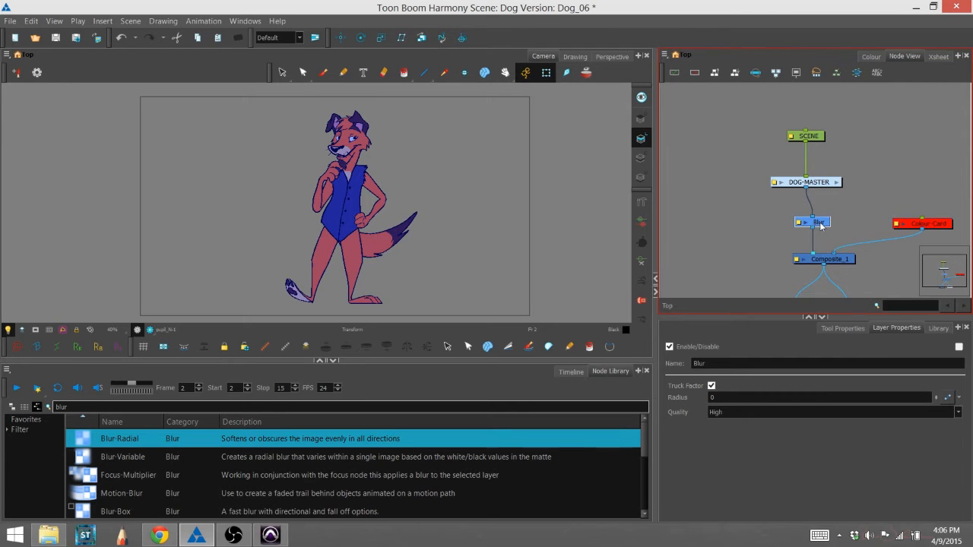
mouse_move(851, 246)
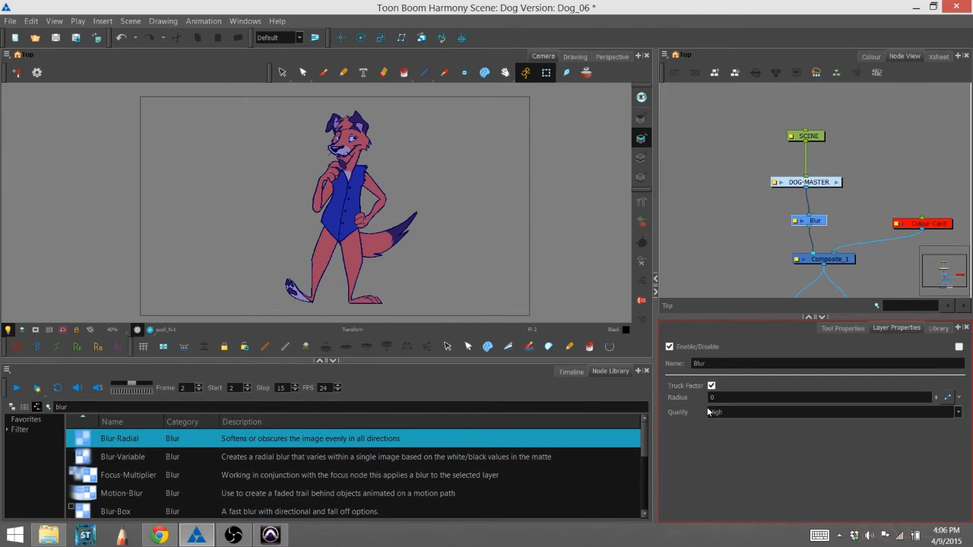
Raise the Blur node's Radius from 0 to 3 in Layer Properties
left_click(828, 412)
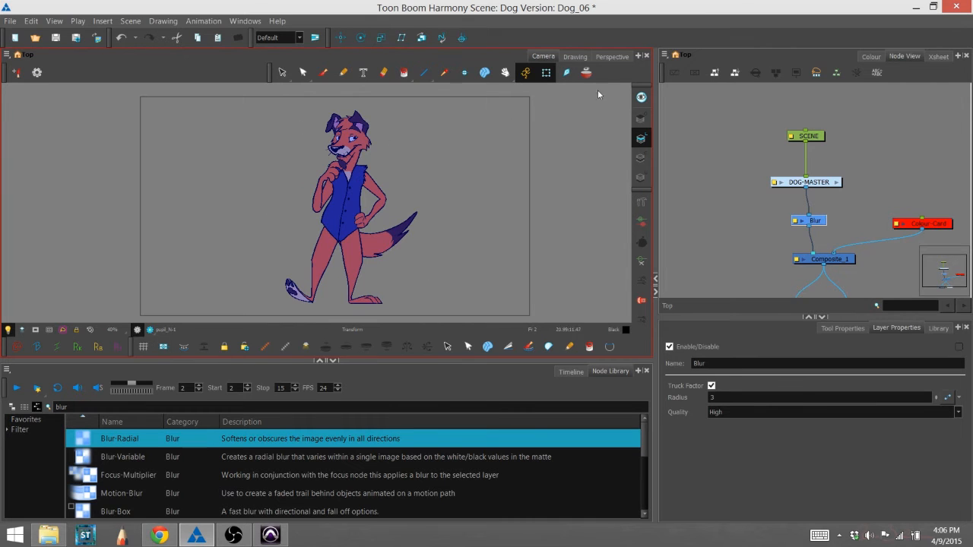
mouse_move(137, 330)
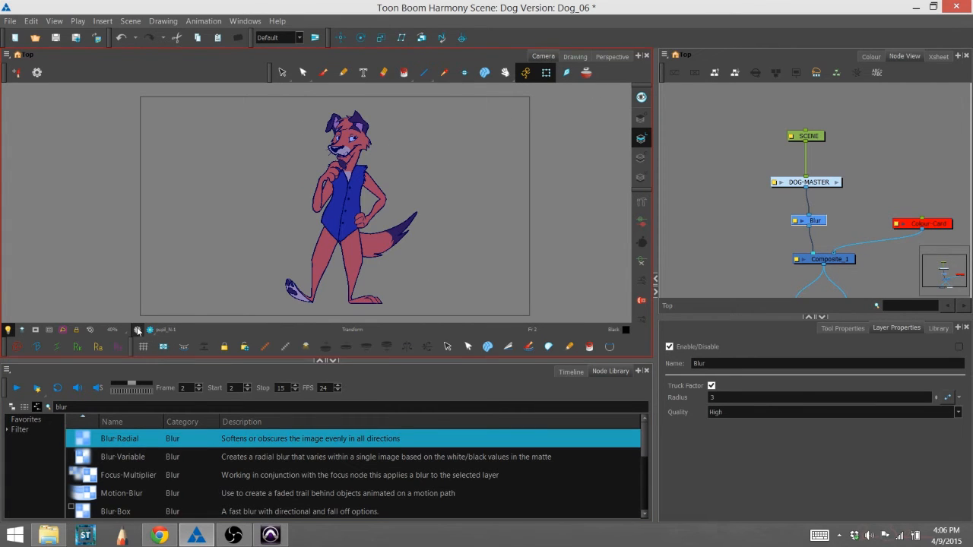
mouse_move(325, 174)
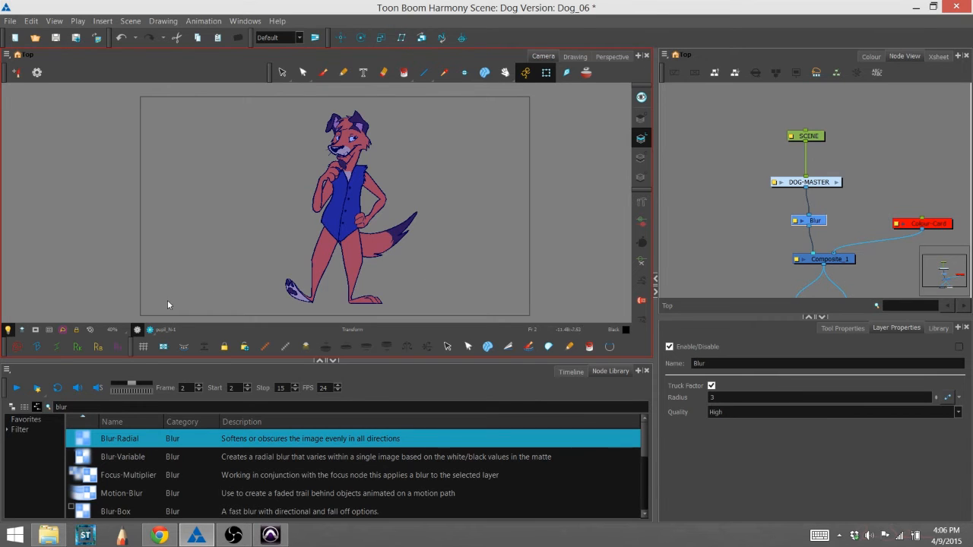
mouse_move(149, 332)
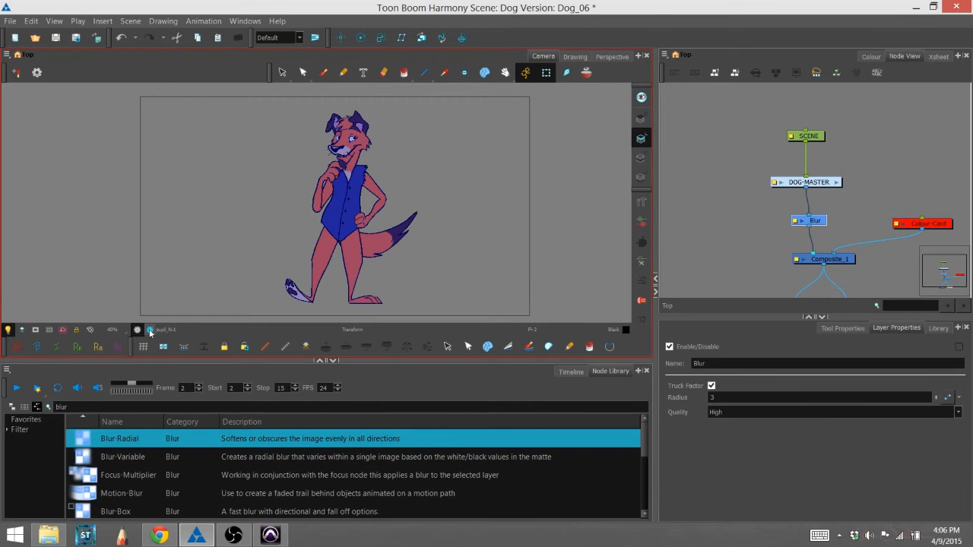
Render-preview the dog over the dark Colour-Card and change the Blur radius to 2
left_click(149, 329)
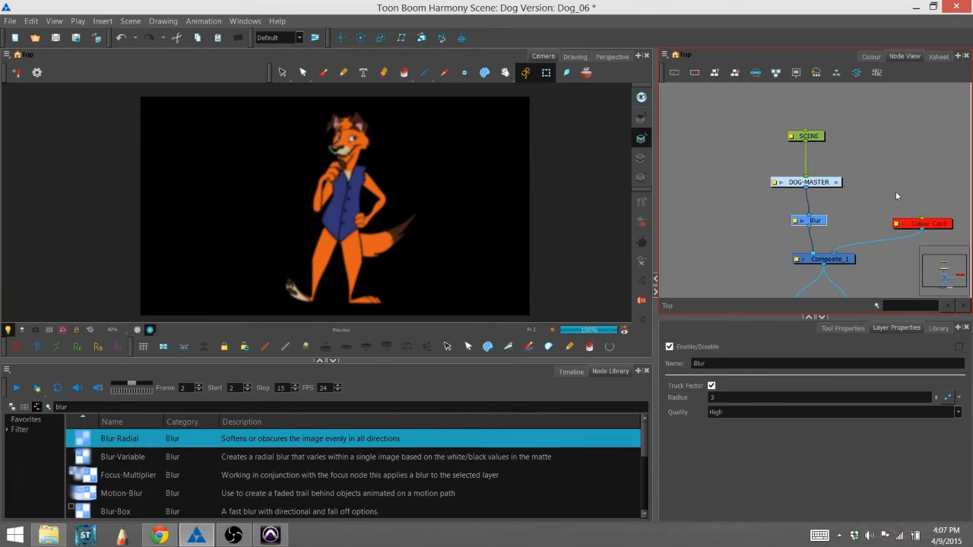
left_click(921, 224)
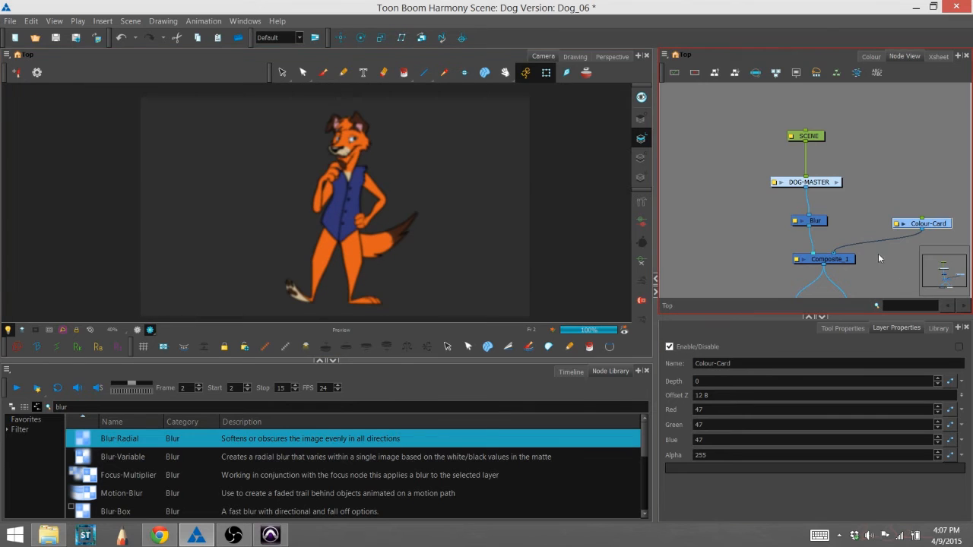
left_click(815, 220)
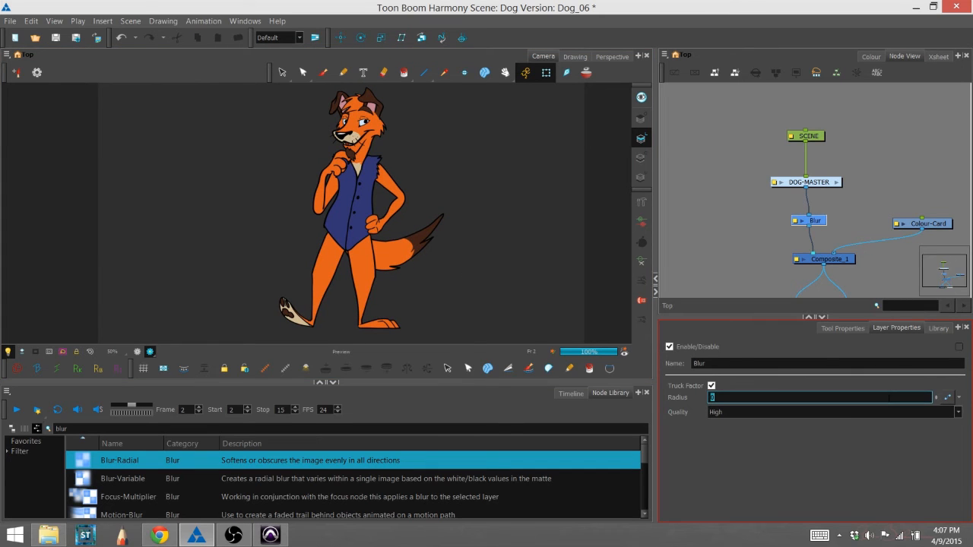
type("2")
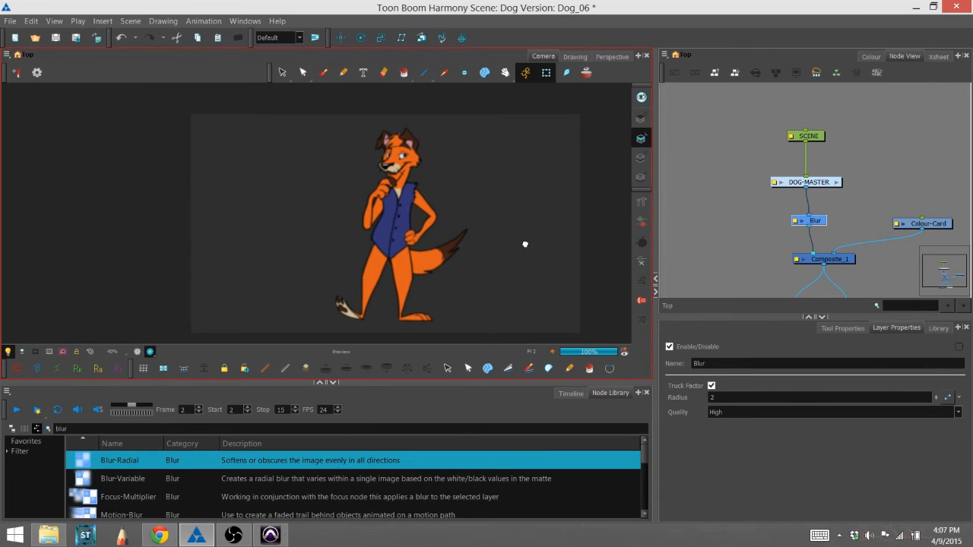
left_click(821, 399)
type("6")
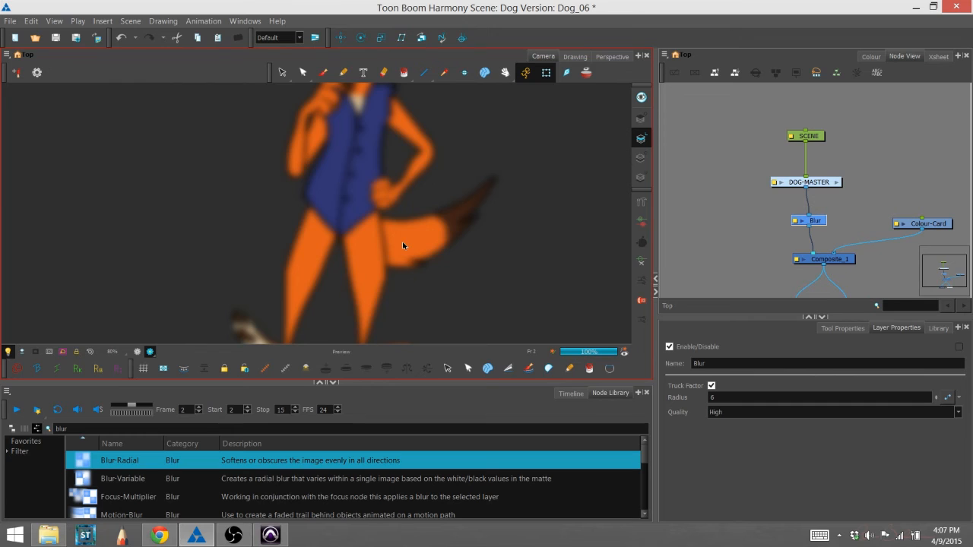
Switch the Blur node's Quality to Low, then reopen the Quality choices
left_click(833, 410)
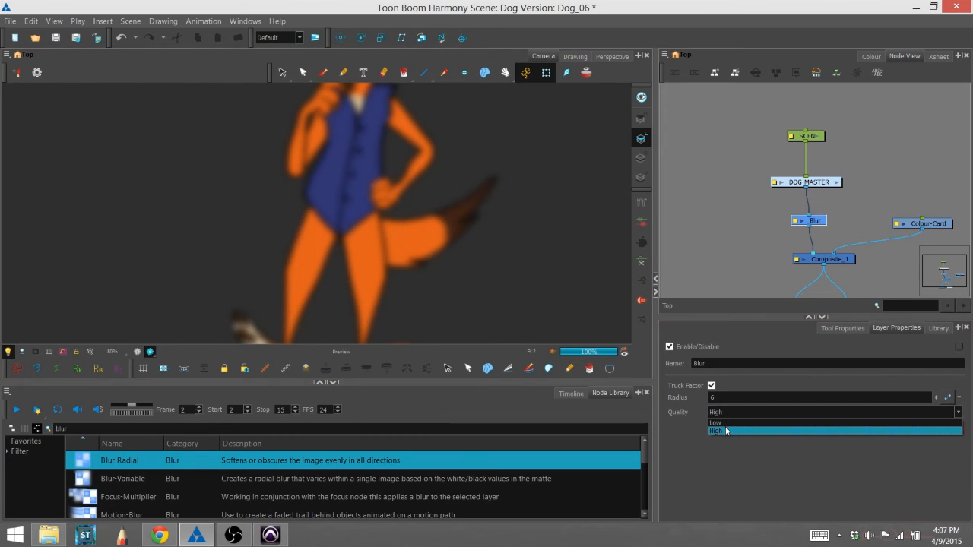
left_click(715, 422)
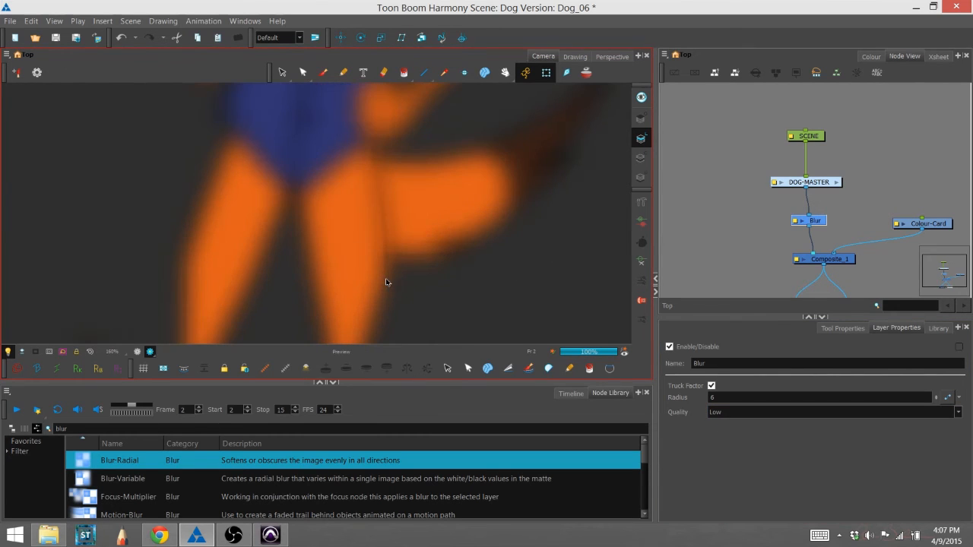
mouse_move(338, 213)
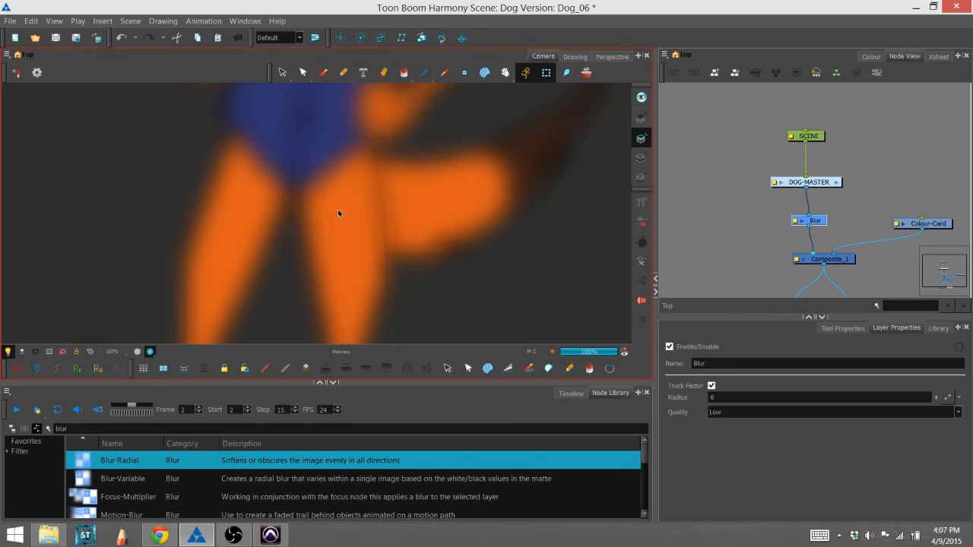
mouse_move(365, 149)
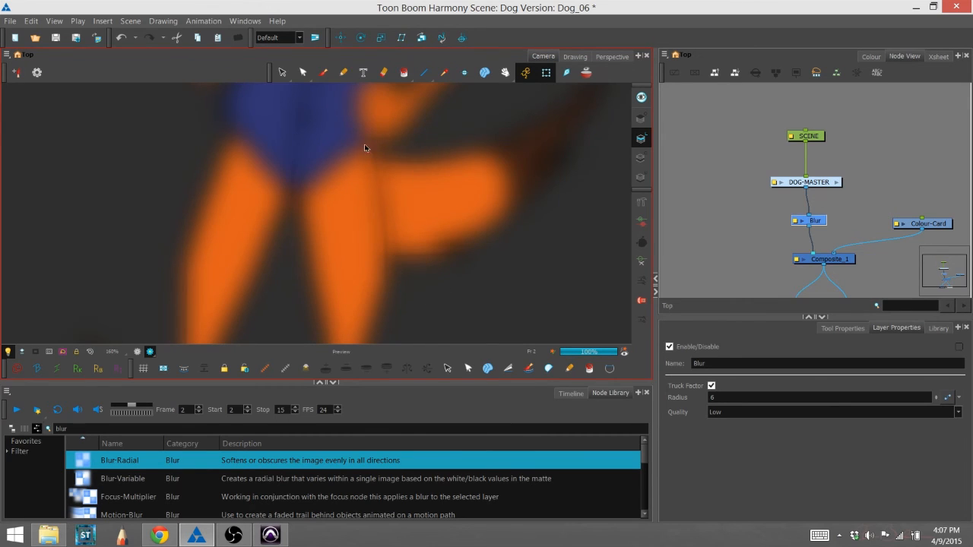
left_click(834, 410)
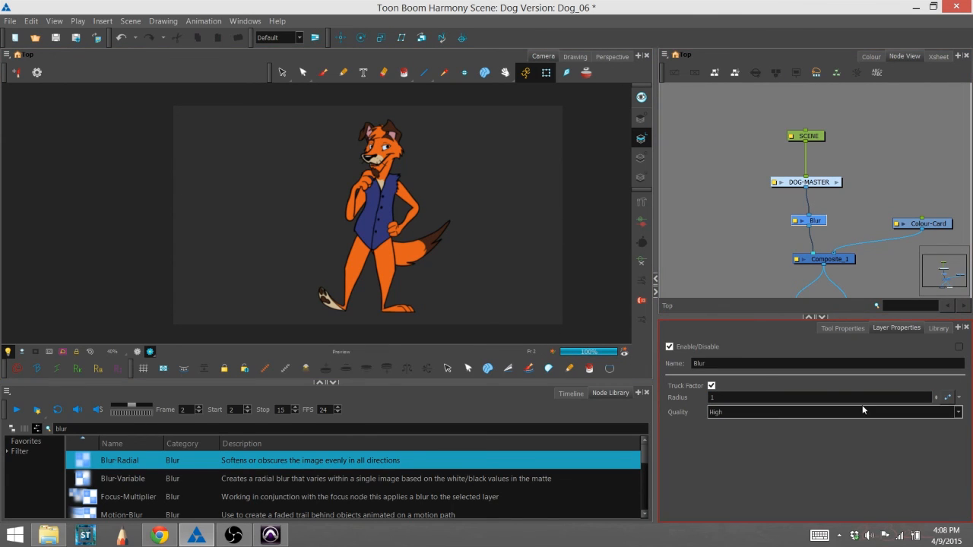
Show the Timeline listing the DOG-MASTER group and the new Blur layer
left_click(572, 392)
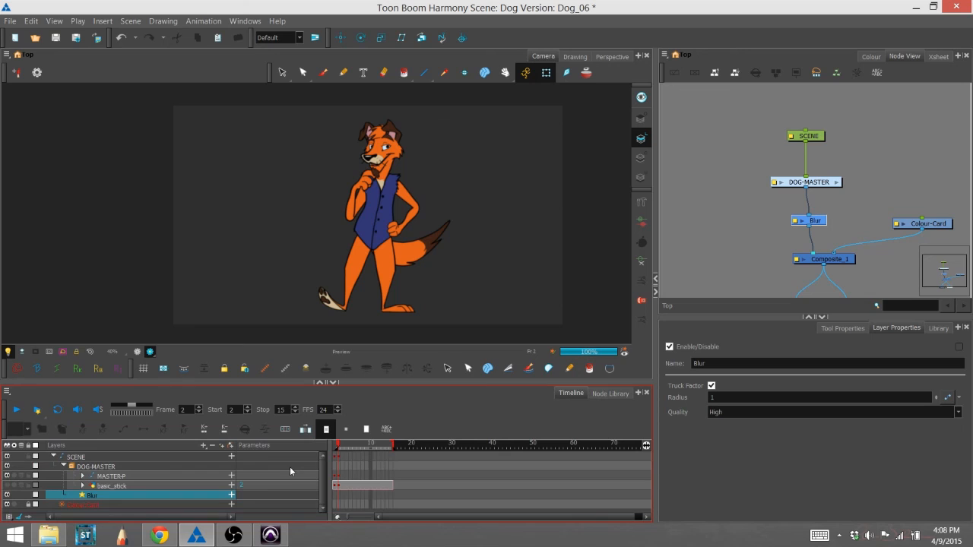